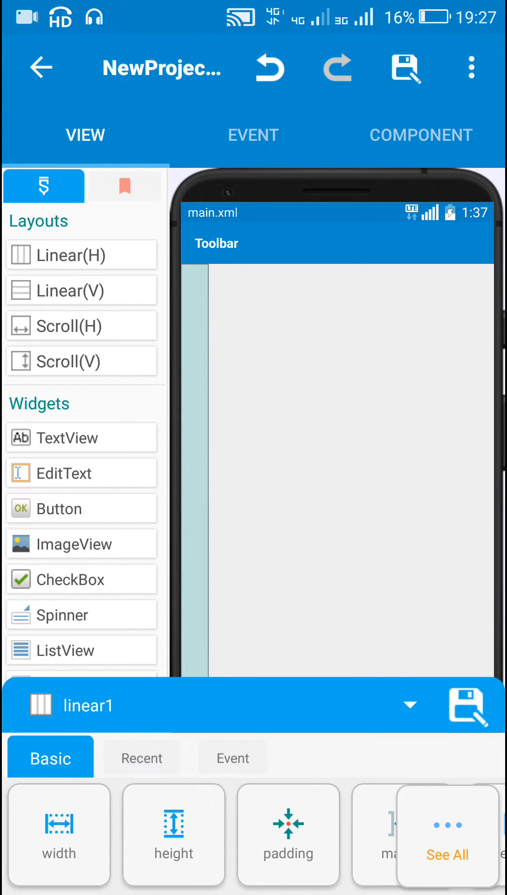
Set linear1's width to match_parent and choose its content gravity.
{"action": "left_click", "coordinate": [58, 836]}
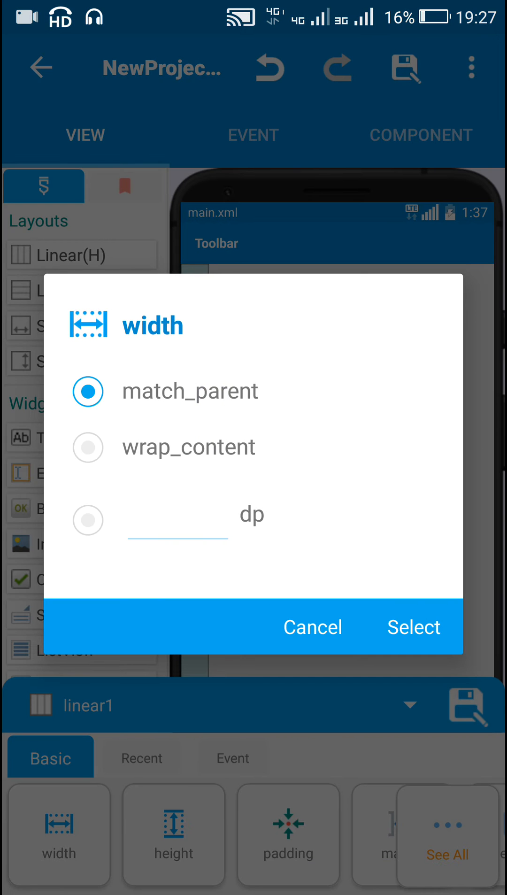
{"action": "left_click", "coordinate": [413, 627]}
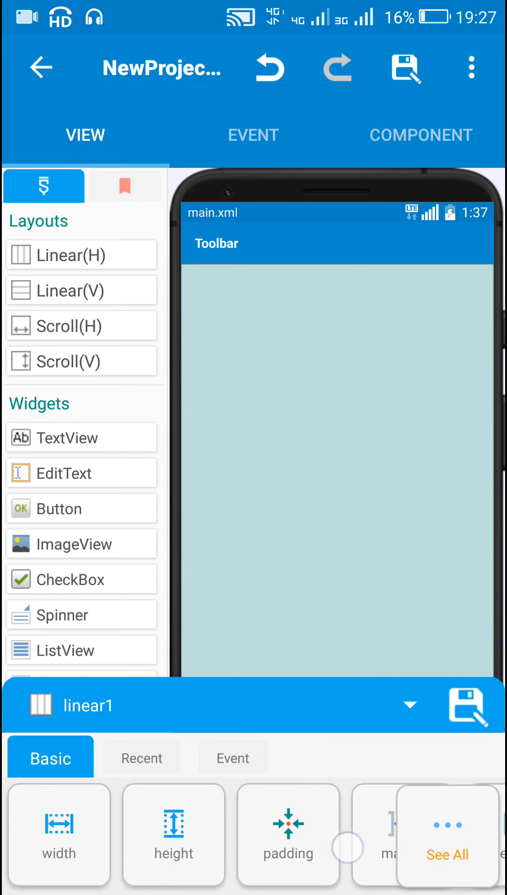
{"action": "left_click", "coordinate": [448, 835]}
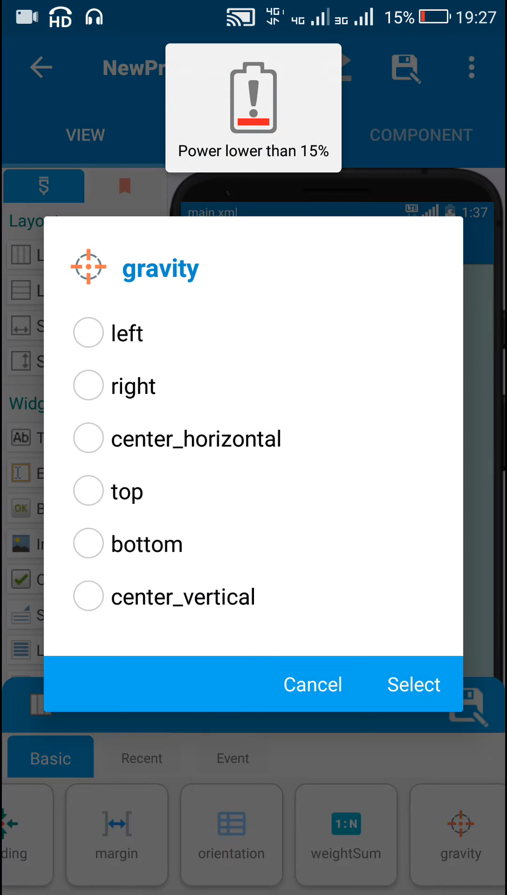
{"action": "left_click", "coordinate": [88, 595]}
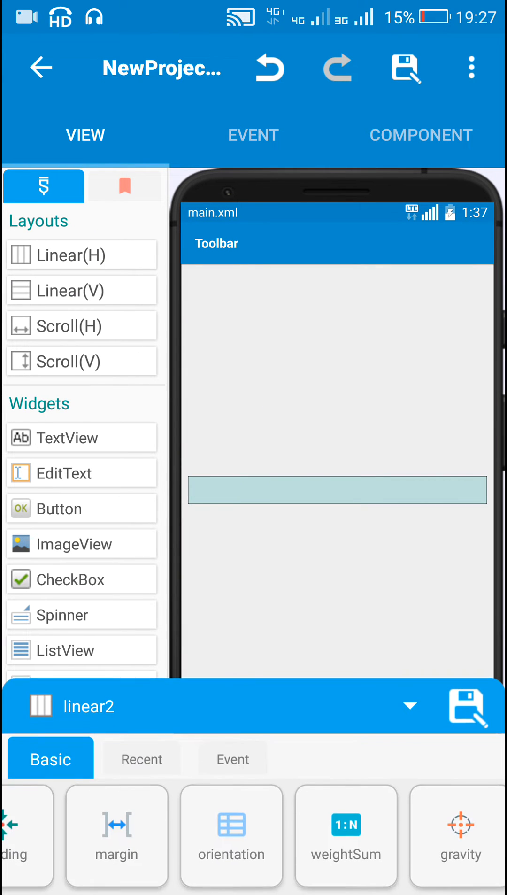
{"action": "scroll", "scroll_direction": "left", "scroll_amount": 3}
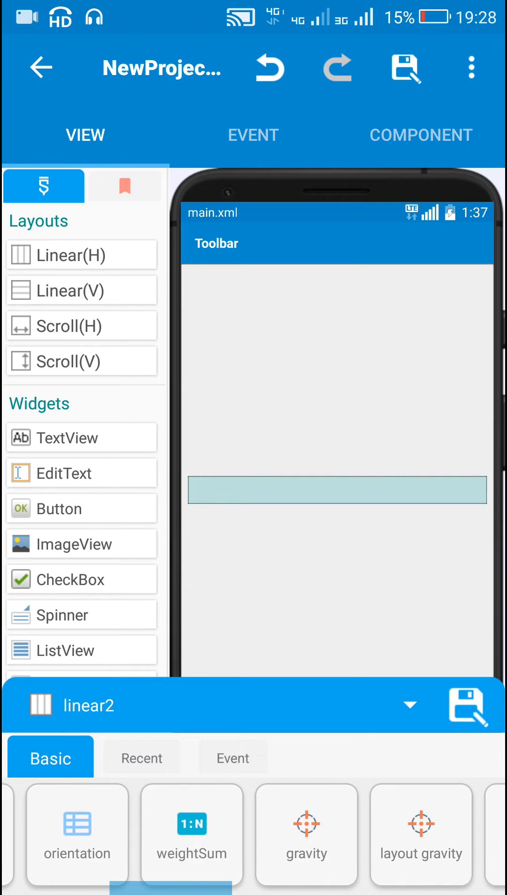
{"action": "left_click", "coordinate": [306, 835]}
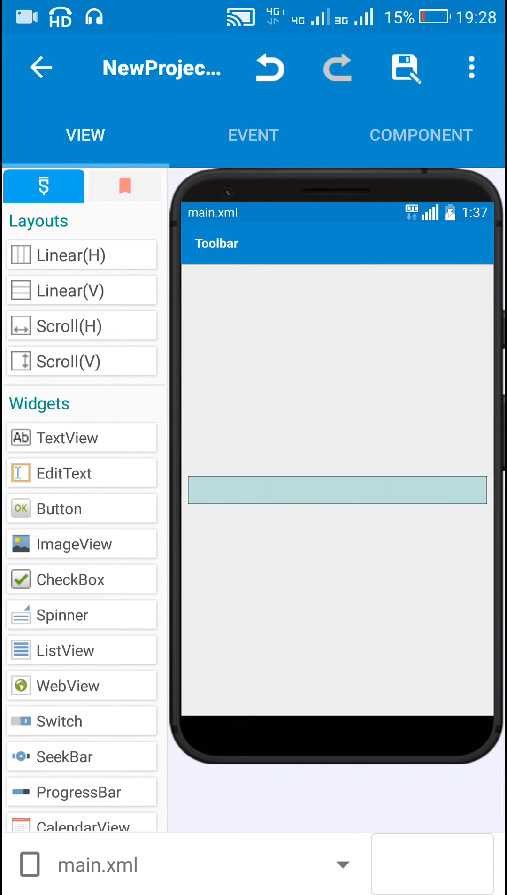
Add an 'add source directly' block to the onCreate event and open its text field.
{"action": "left_click", "coordinate": [253, 135]}
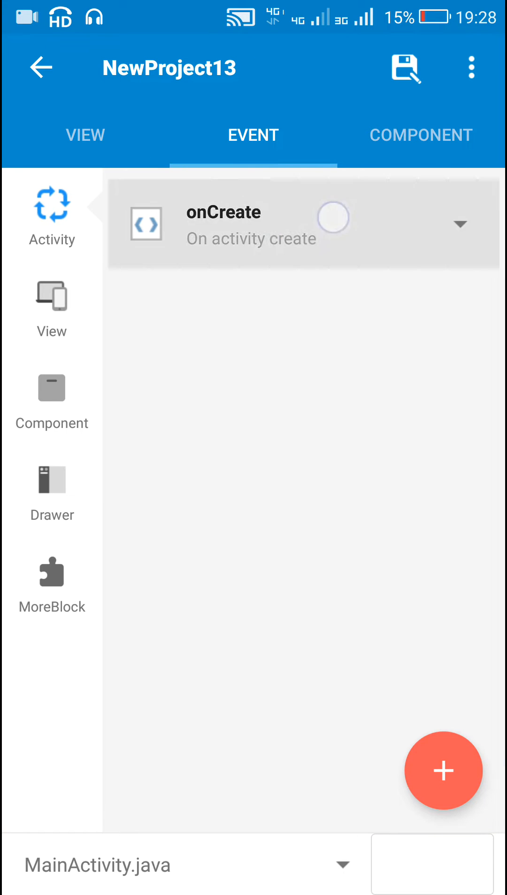
{"action": "left_click", "coordinate": [251, 225]}
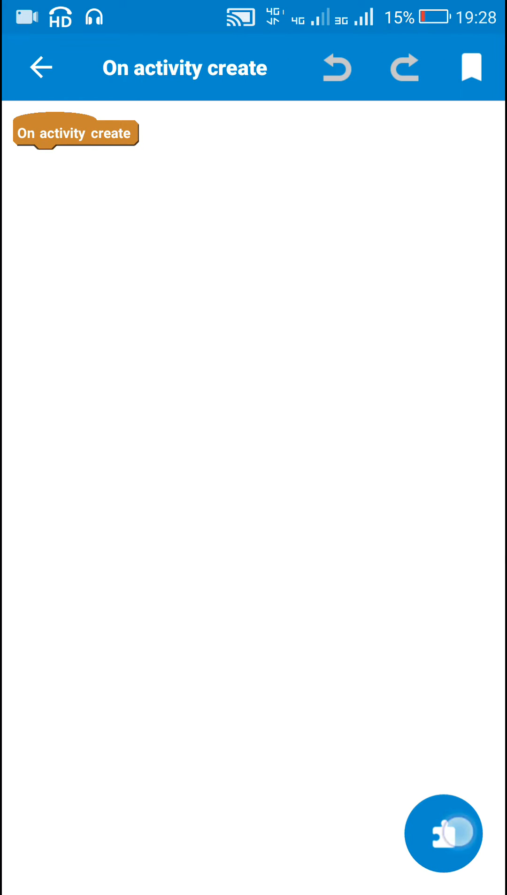
{"action": "left_click", "coordinate": [443, 834]}
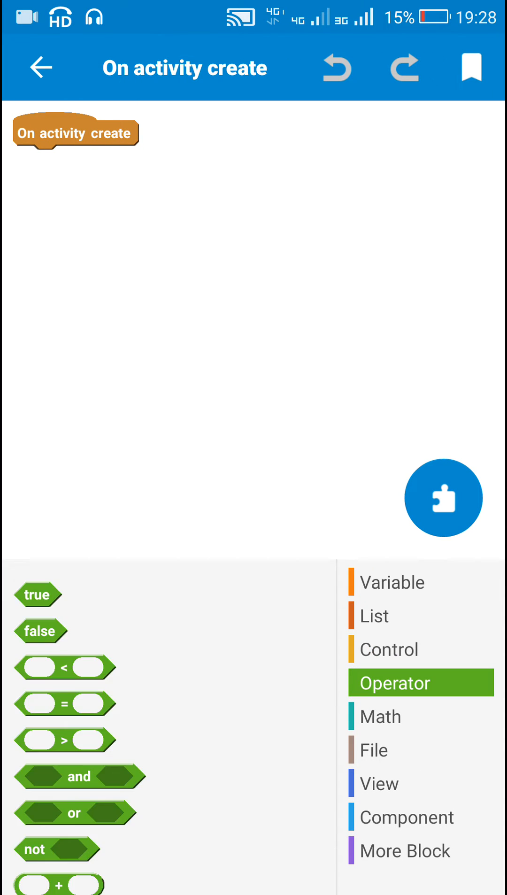
{"action": "scroll", "scroll_direction": "down", "scroll_amount": 3}
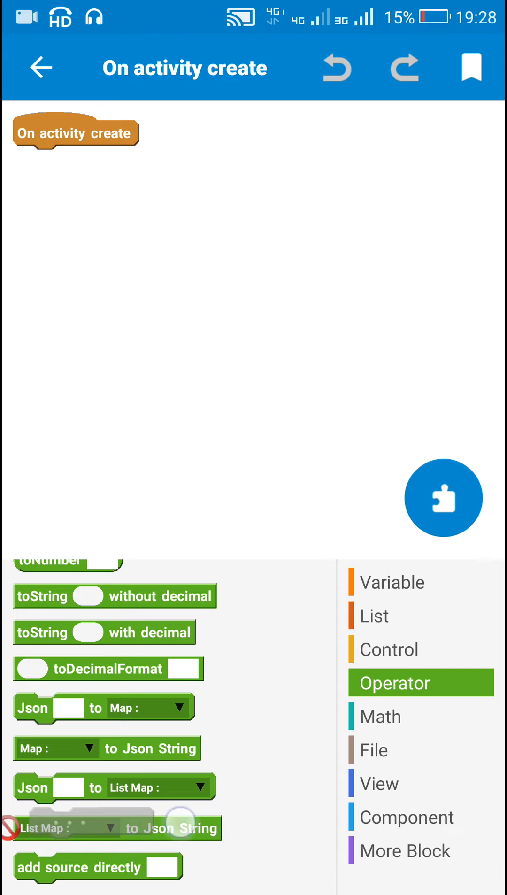
{"action": "left_click_drag", "start_coordinate": [97, 867], "coordinate": [152, 216]}
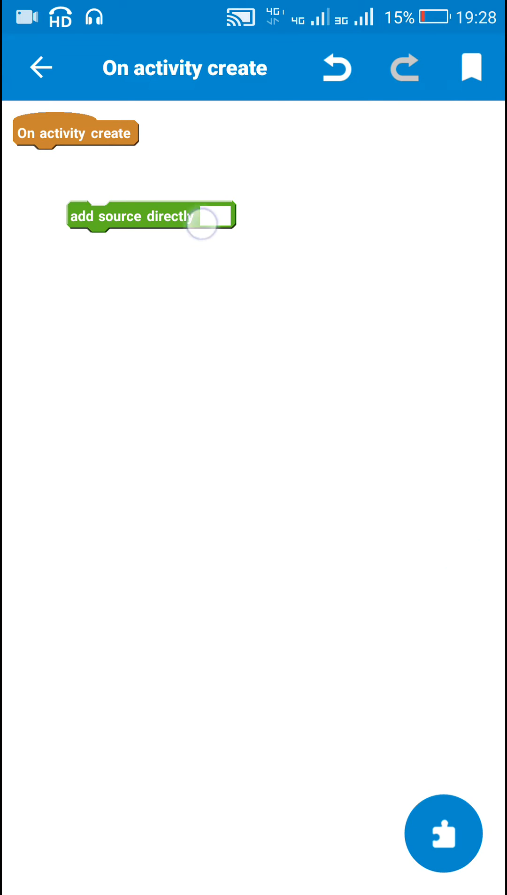
{"action": "left_click", "coordinate": [213, 216]}
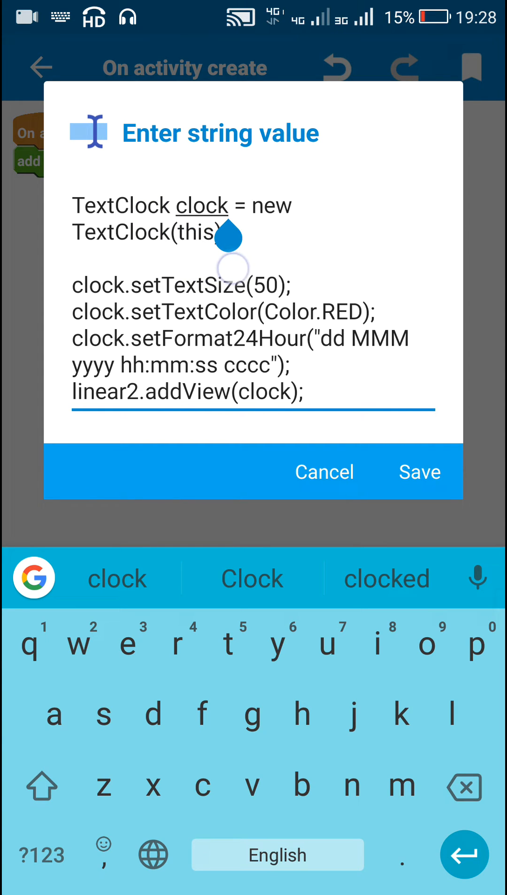
Insert blank lines between the TextClock statements, add 'MMM' to the format string, and save.
{"action": "left_click", "coordinate": [211, 205]}
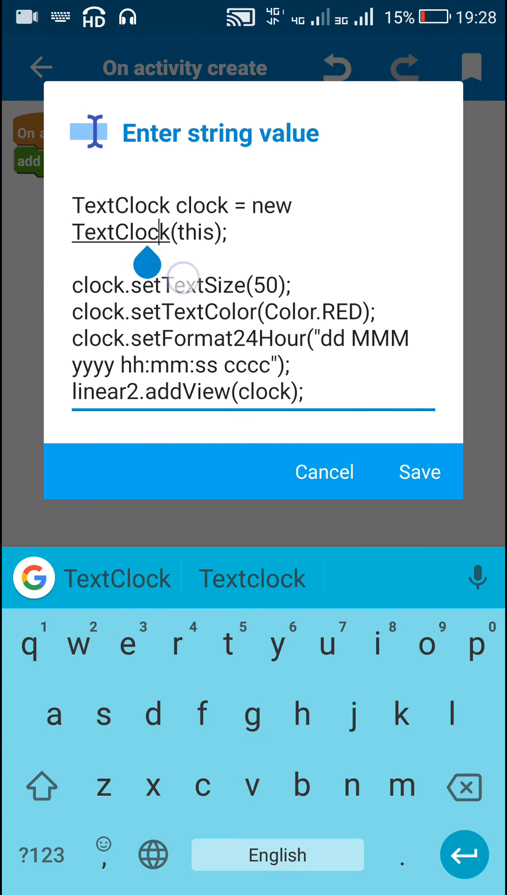
{"action": "left_click", "coordinate": [217, 232]}
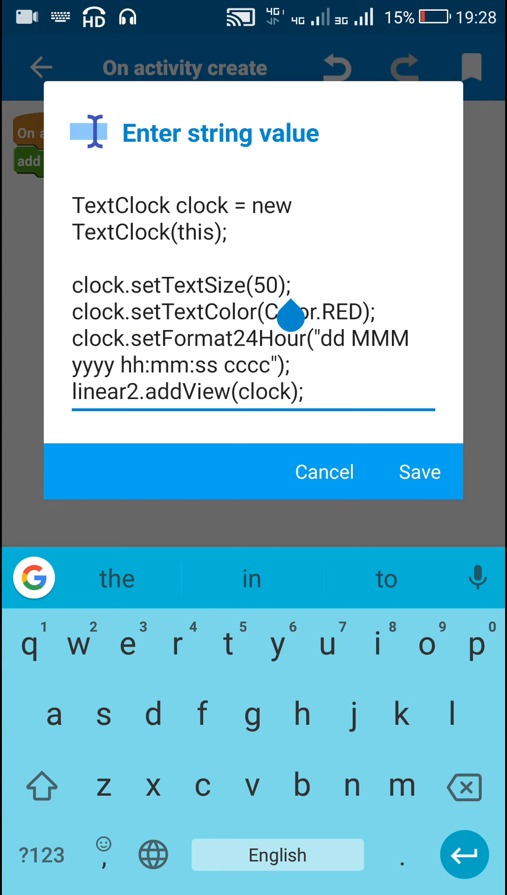
{"action": "key", "text": "enter"}
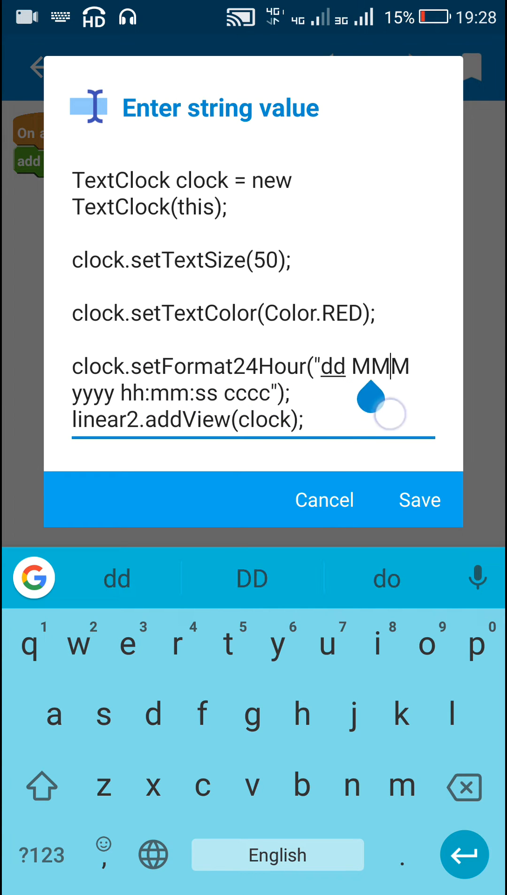
{"action": "key", "text": "enter"}
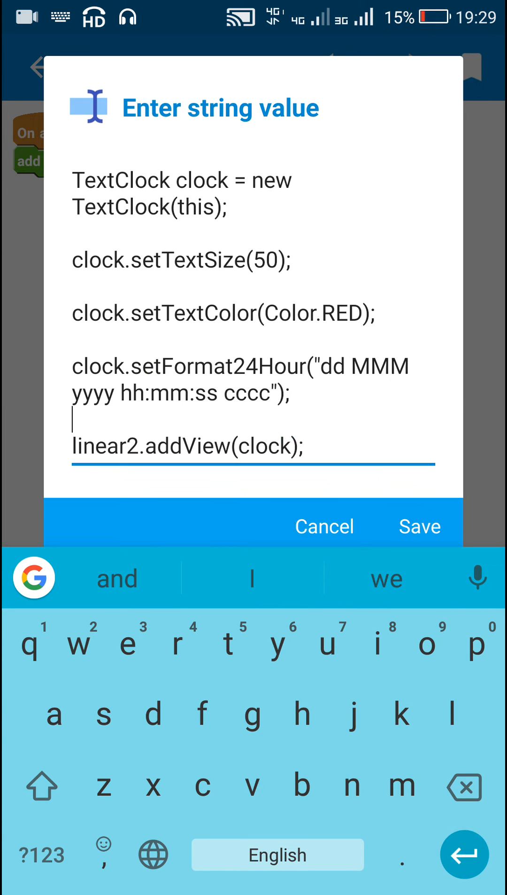
{"action": "left_click", "coordinate": [214, 447]}
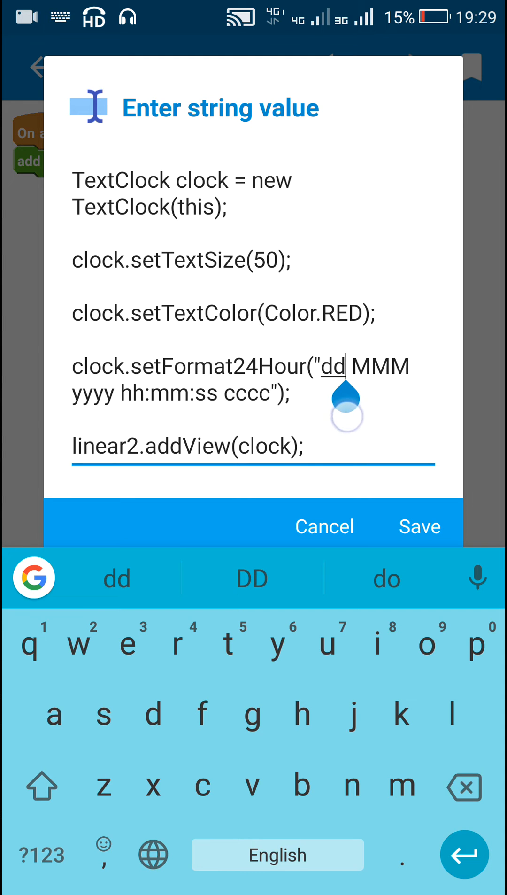
{"action": "type", "text": "MMM"}
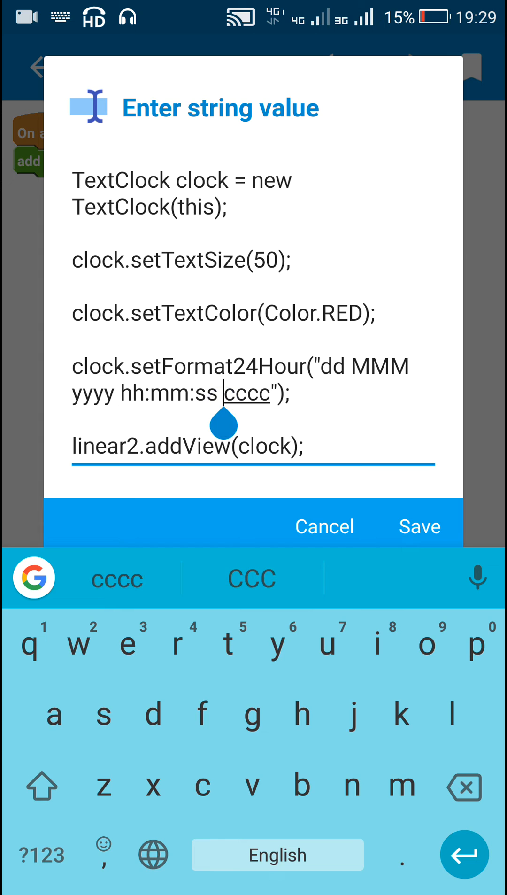
{"action": "left_click", "coordinate": [217, 392]}
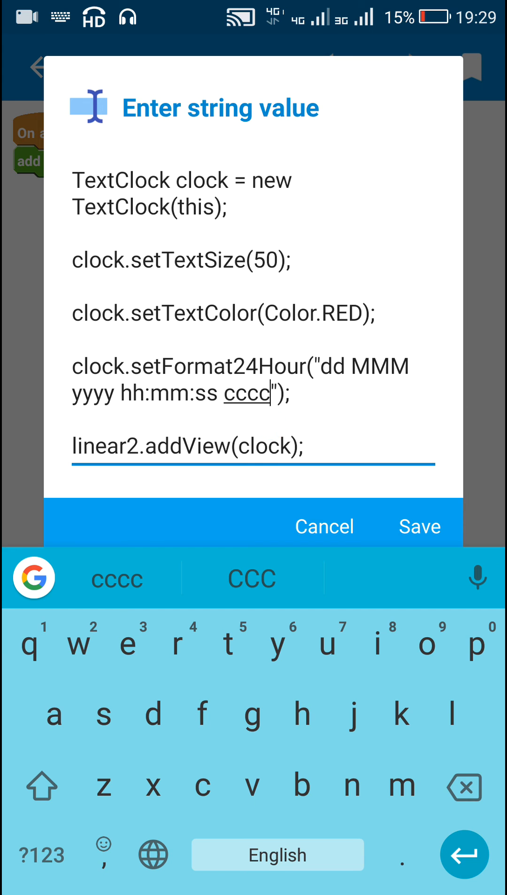
{"action": "left_click", "coordinate": [420, 686]}
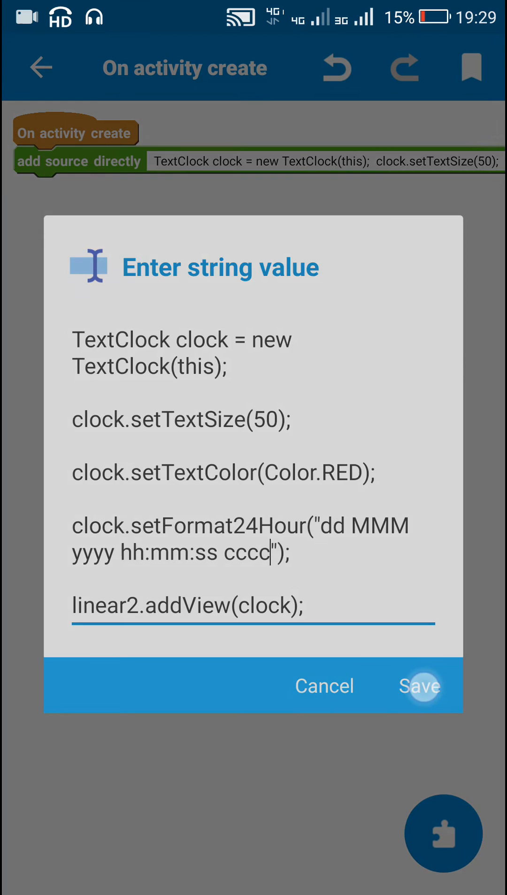
{"action": "left_click", "coordinate": [420, 686]}
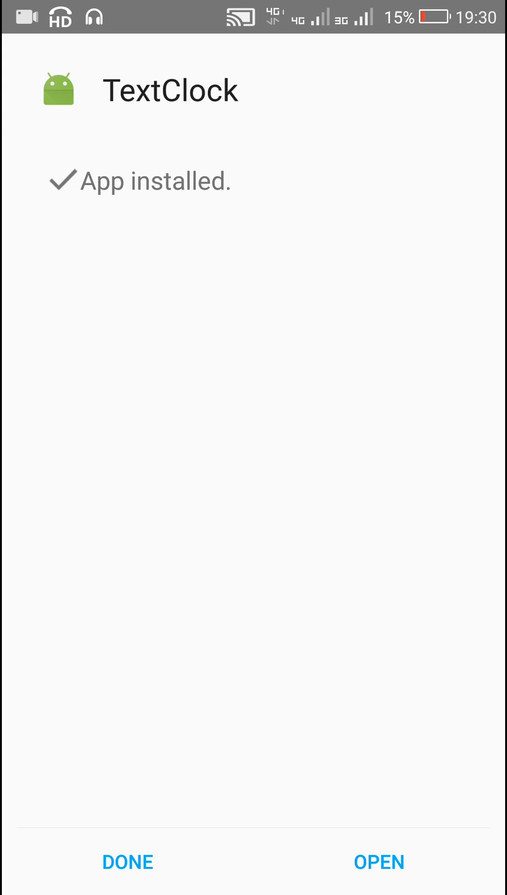
Launch the newly installed TextClock app from the App installed screen.
{"action": "left_click", "coordinate": [379, 861]}
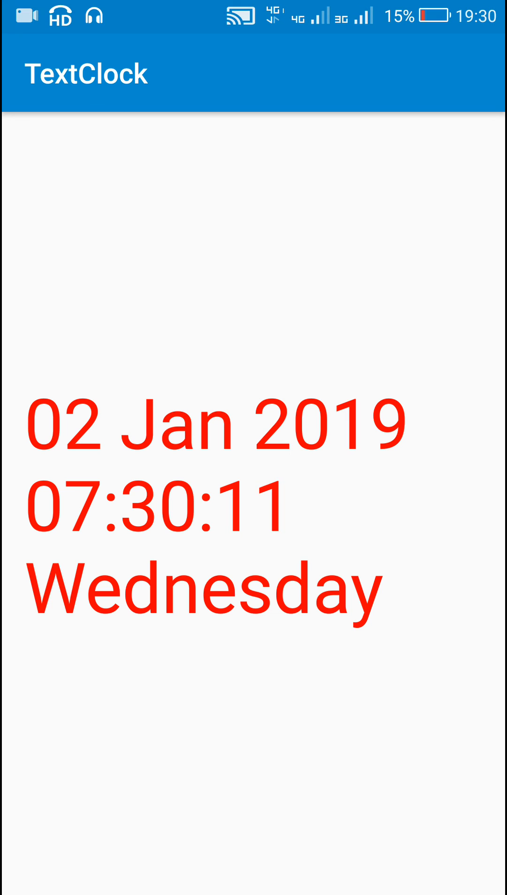